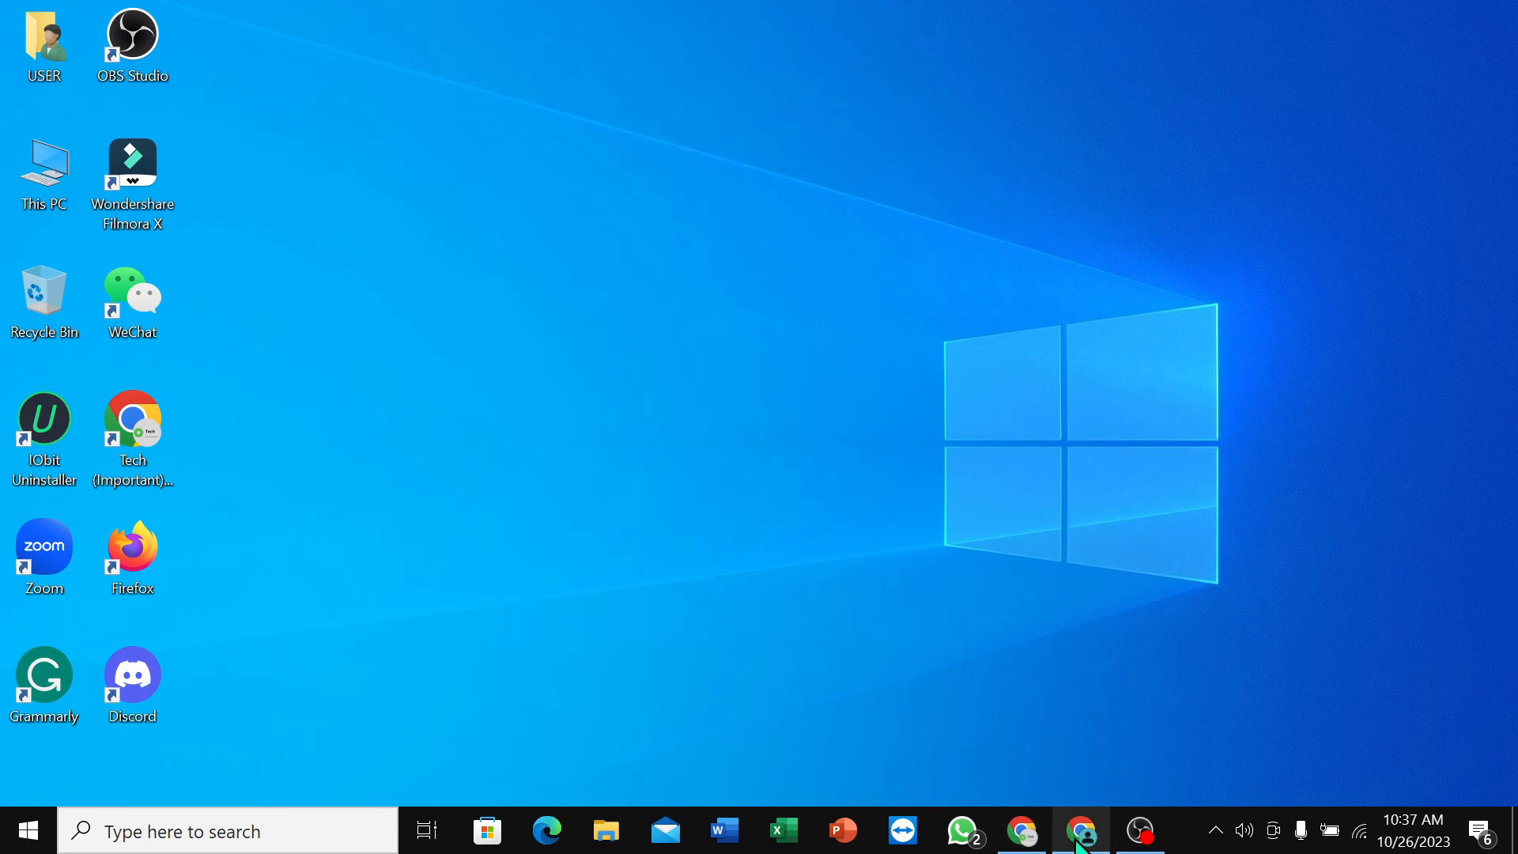
Search Google for "amazon" from the Chrome address bar
click(1082, 830)
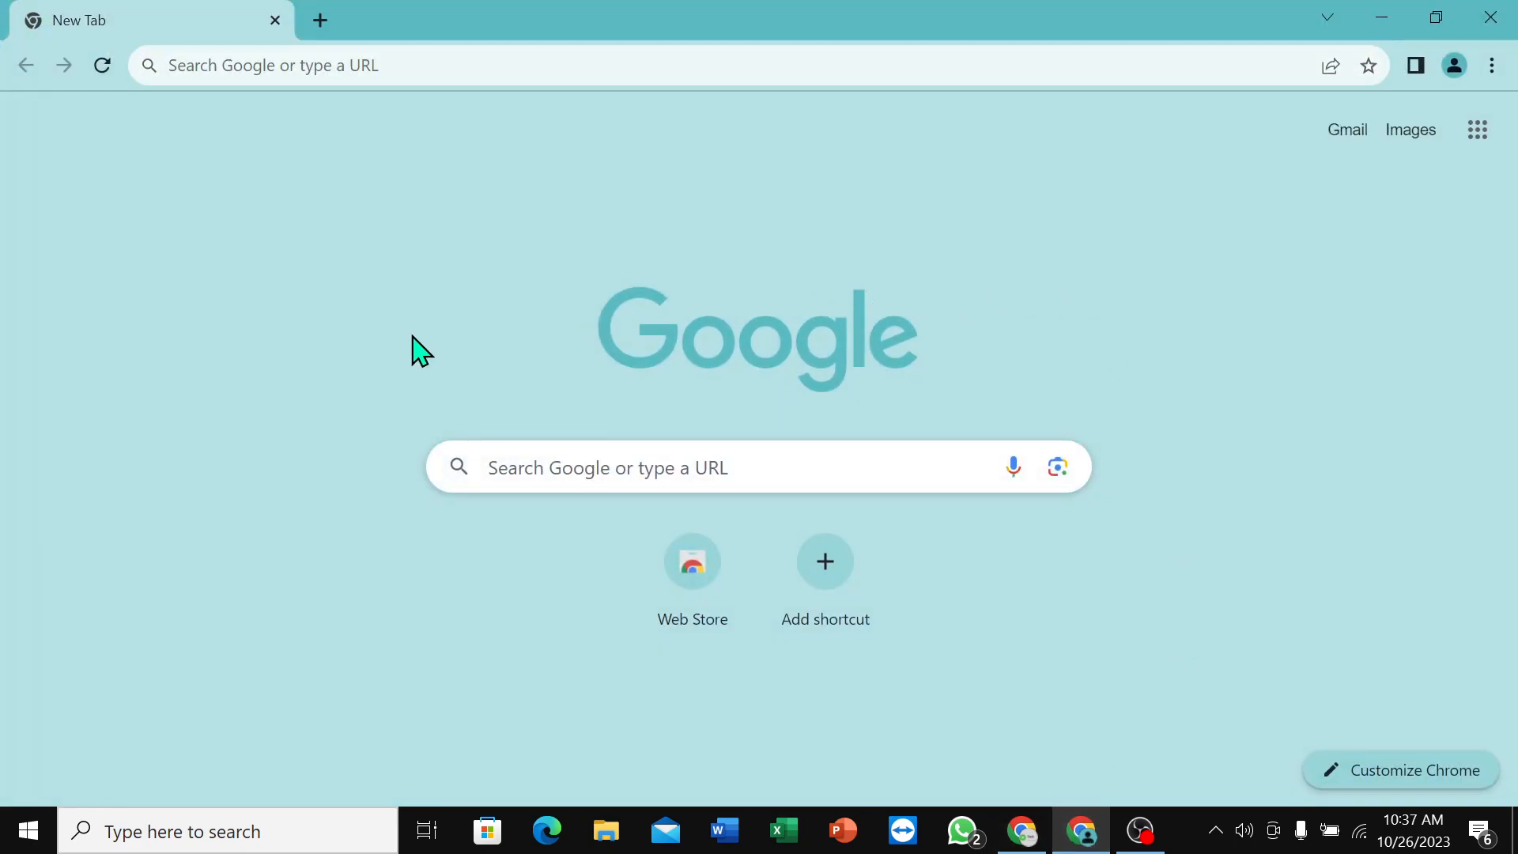
click(678, 64)
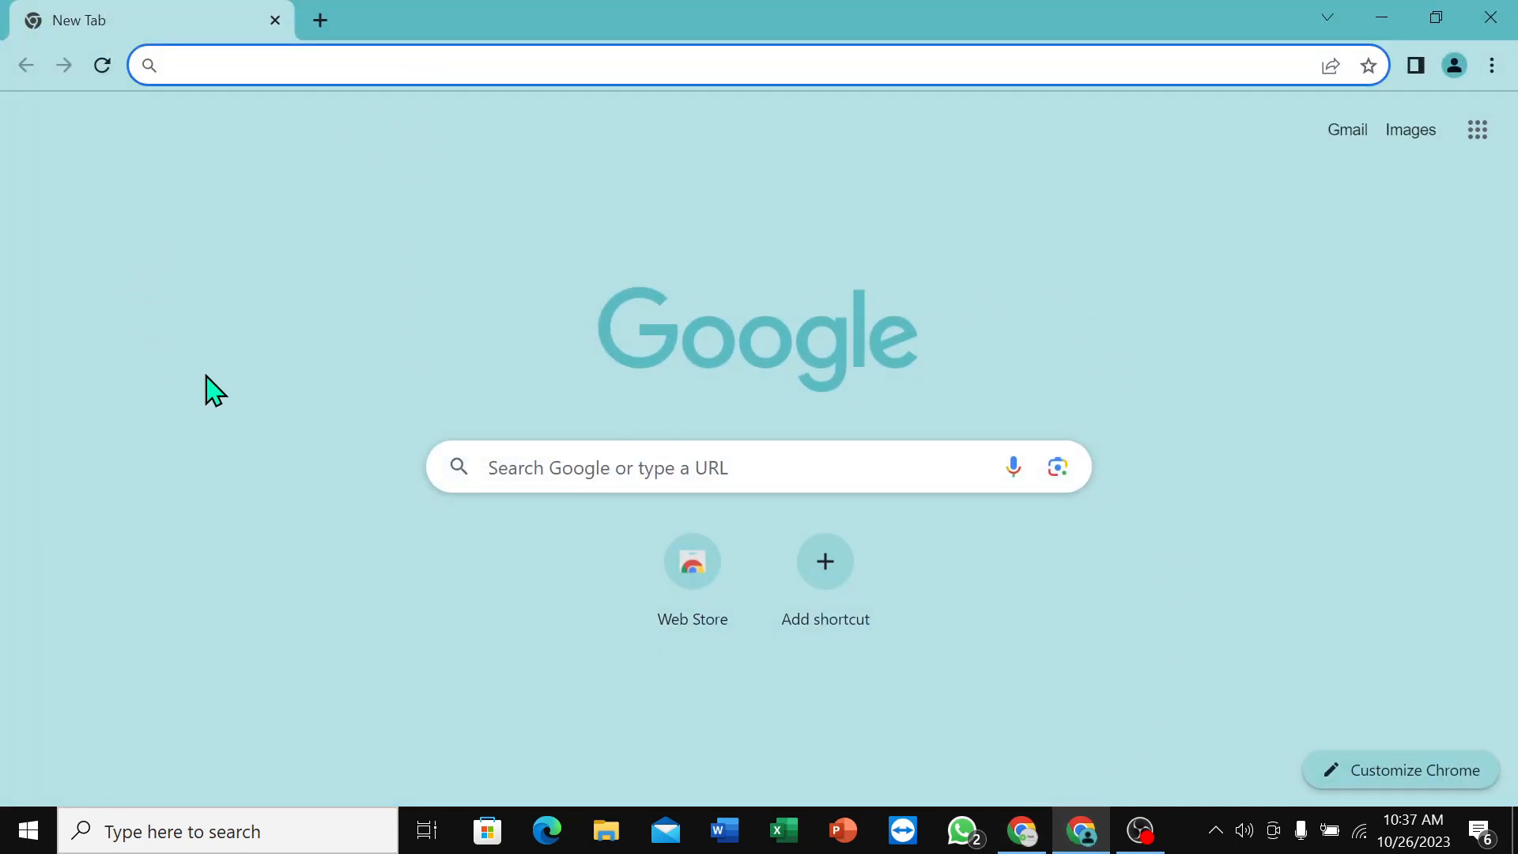
text(am)
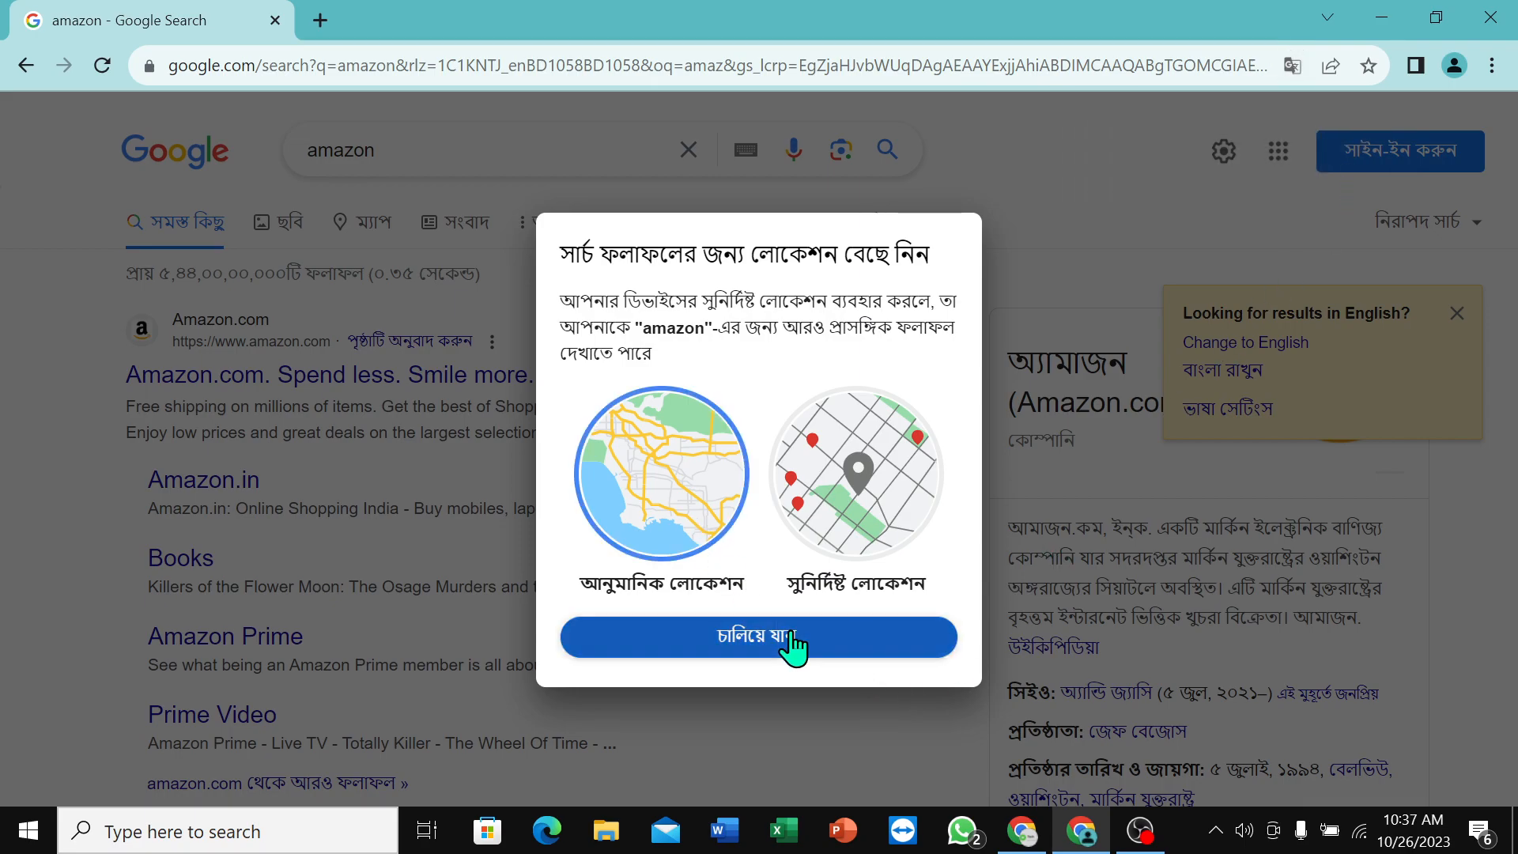
Dismiss the location prompt and go to the Amazon.com search result
click(758, 638)
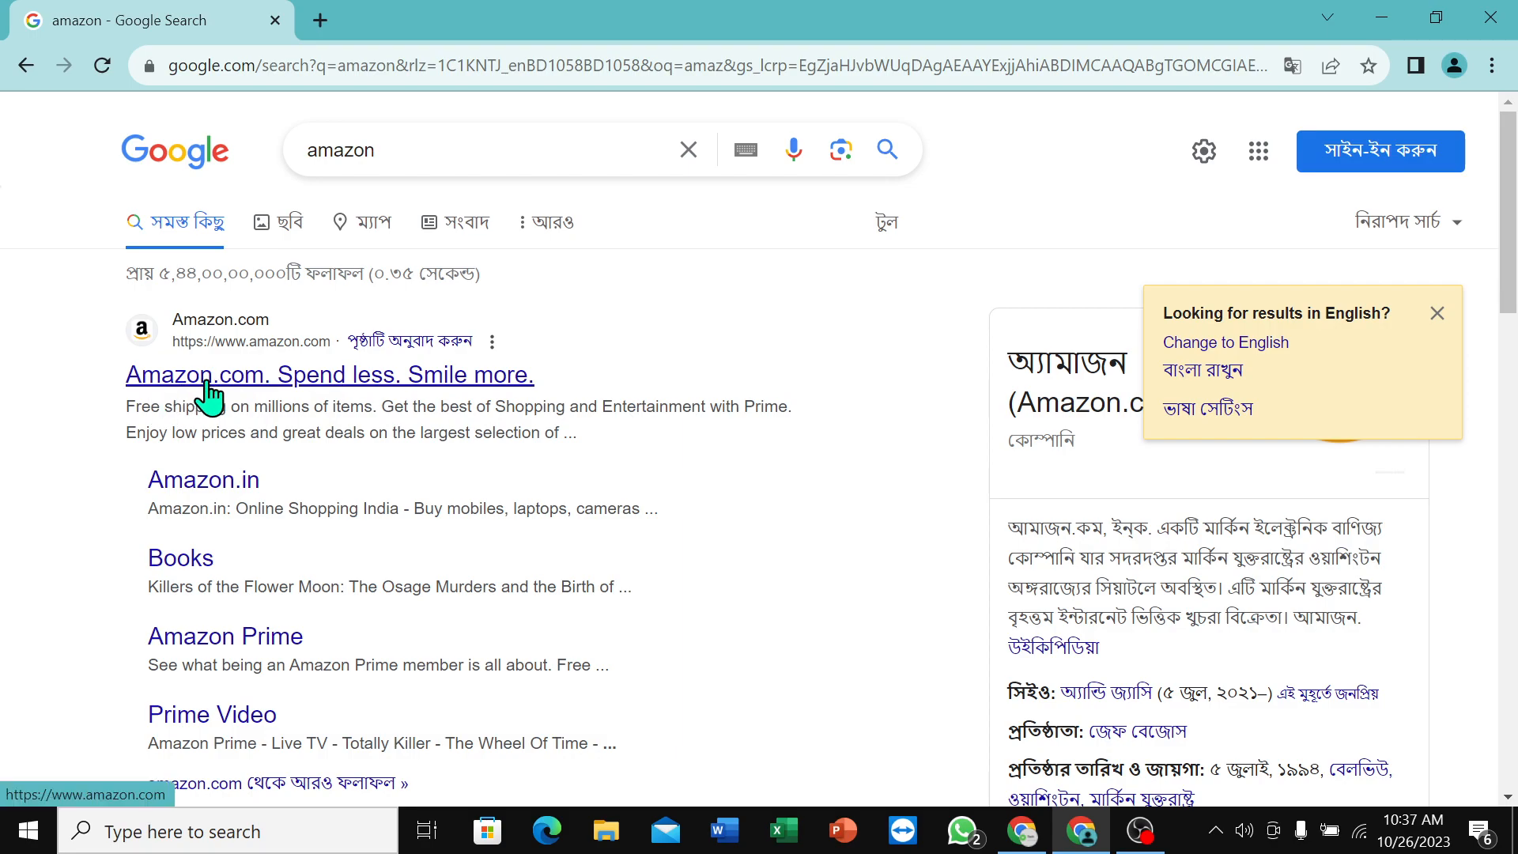
click(329, 375)
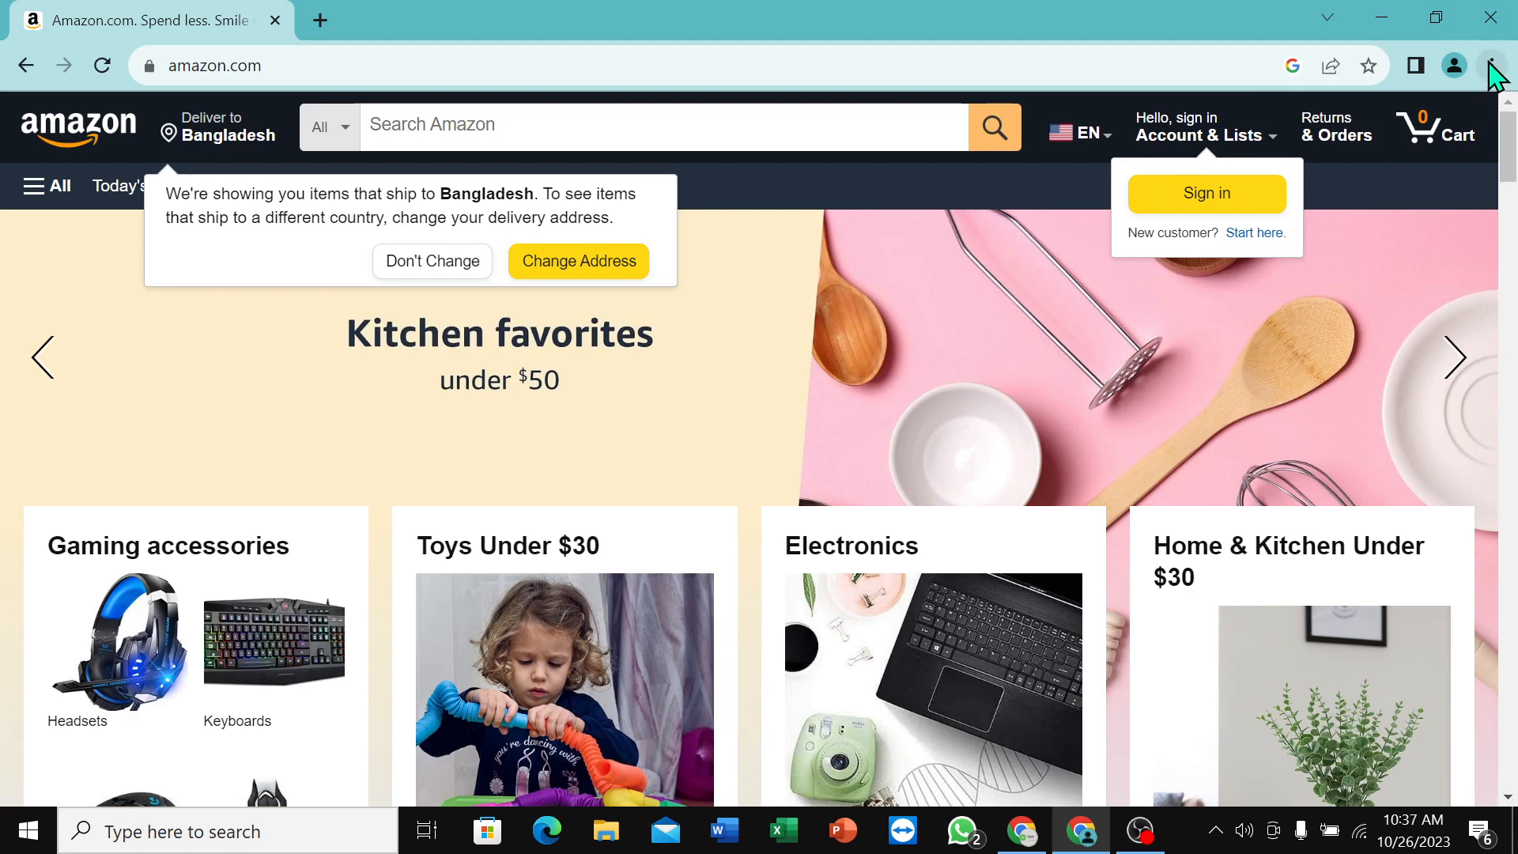
Reach Create shortcut… through Chrome's three-dot menu under More tools
click(1495, 66)
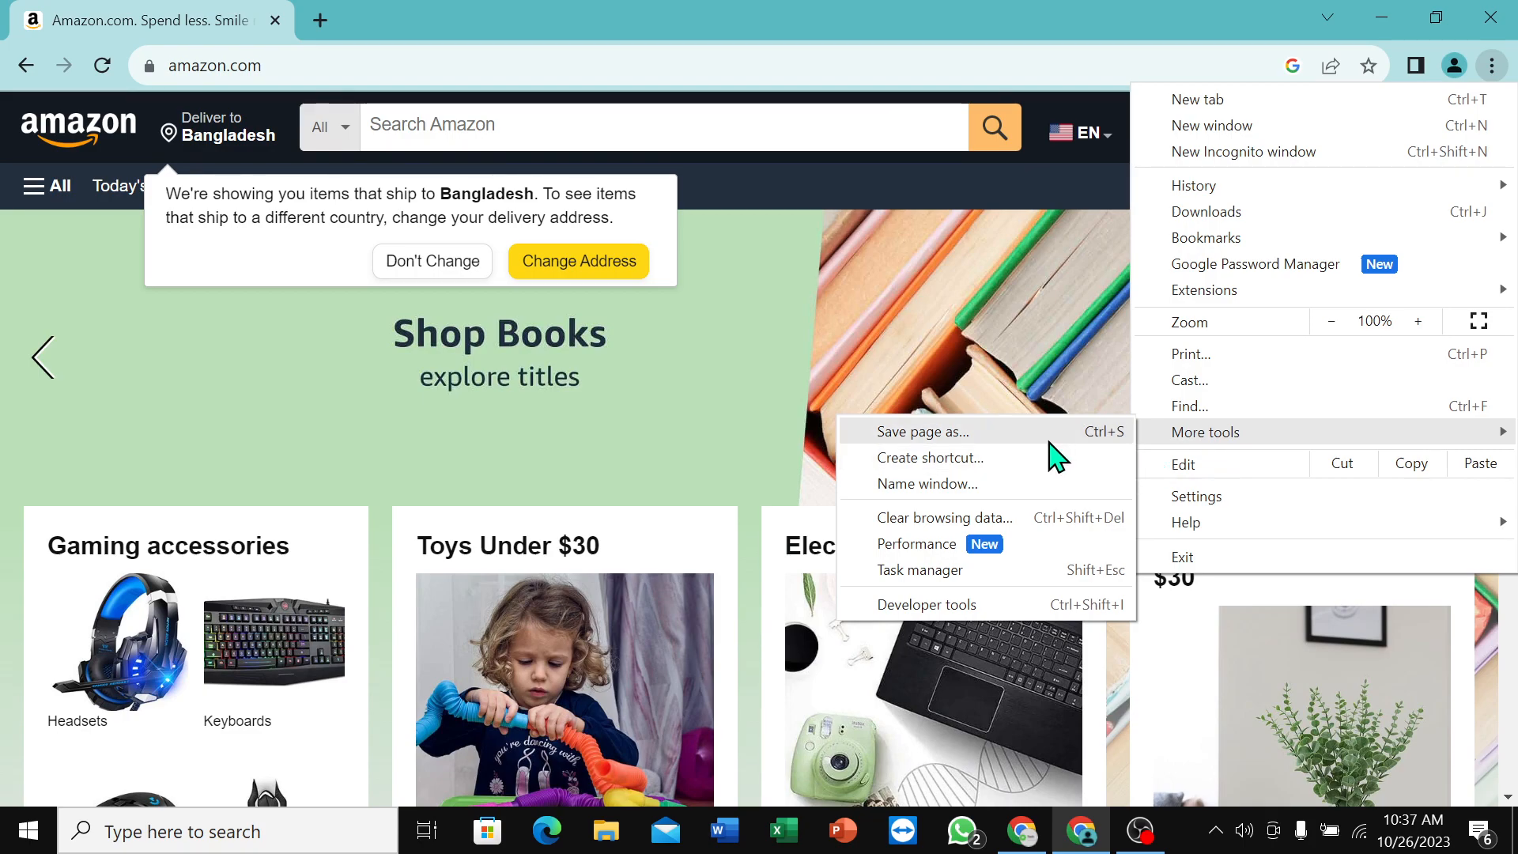
mouse_move(926, 484)
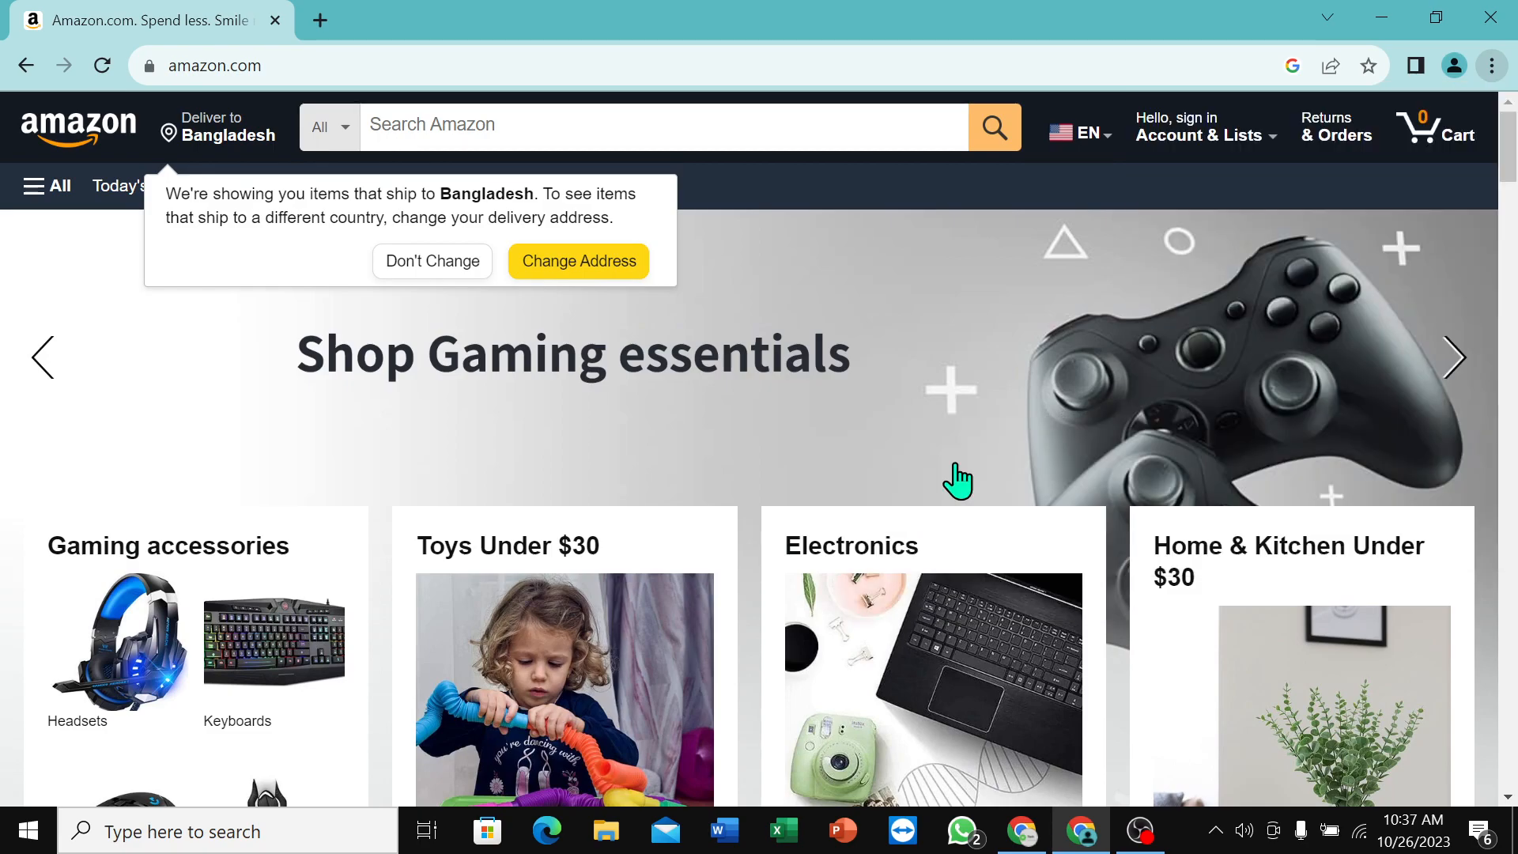
click(1491, 66)
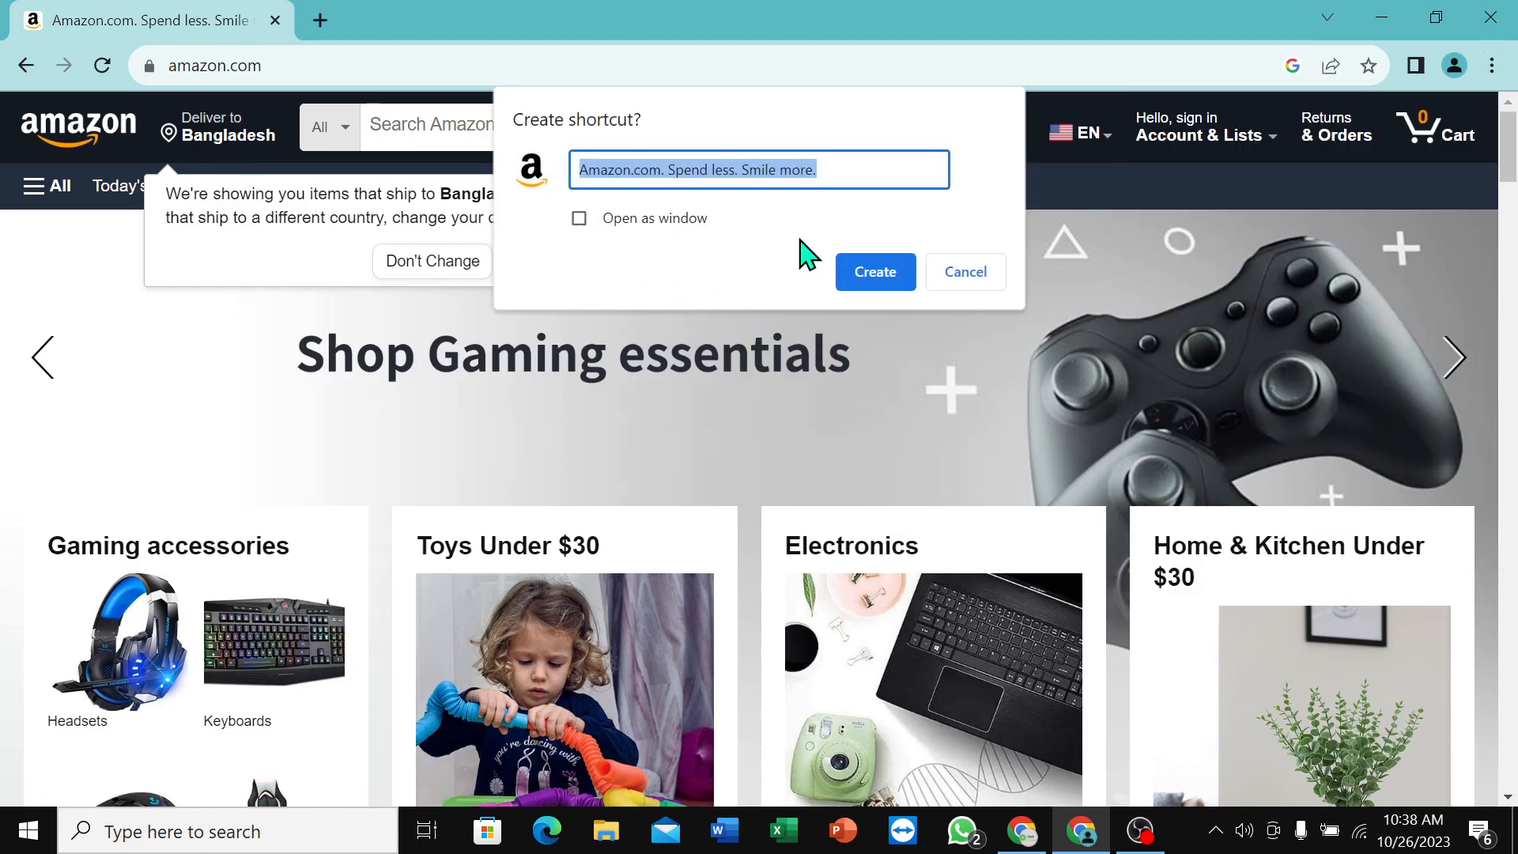
mouse_move(851, 160)
text(Amazon.)
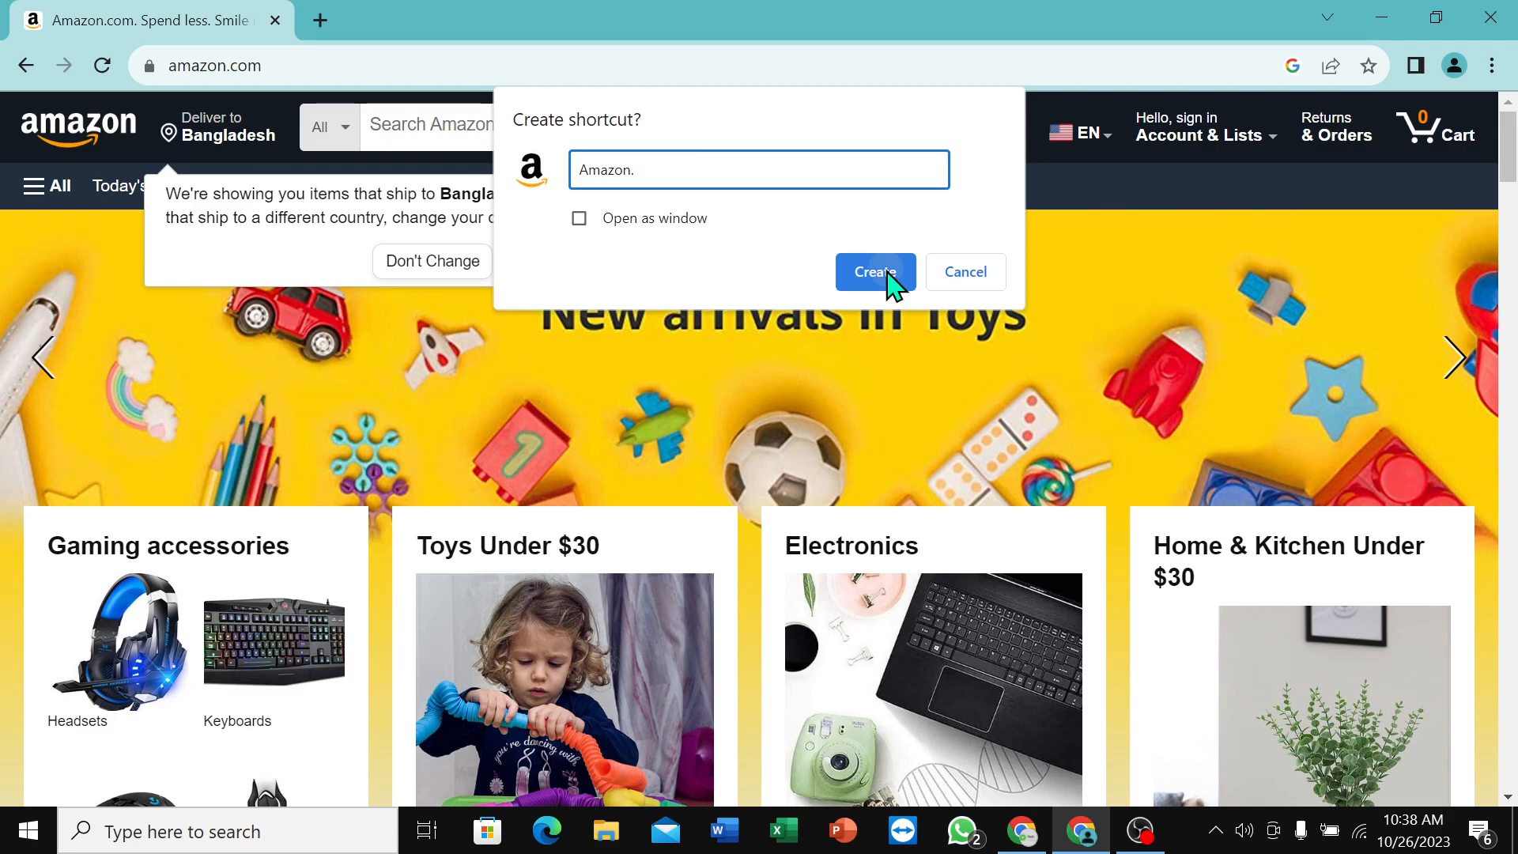
Create the shortcut named Amazon so it lands on the Windows desktop
click(873, 272)
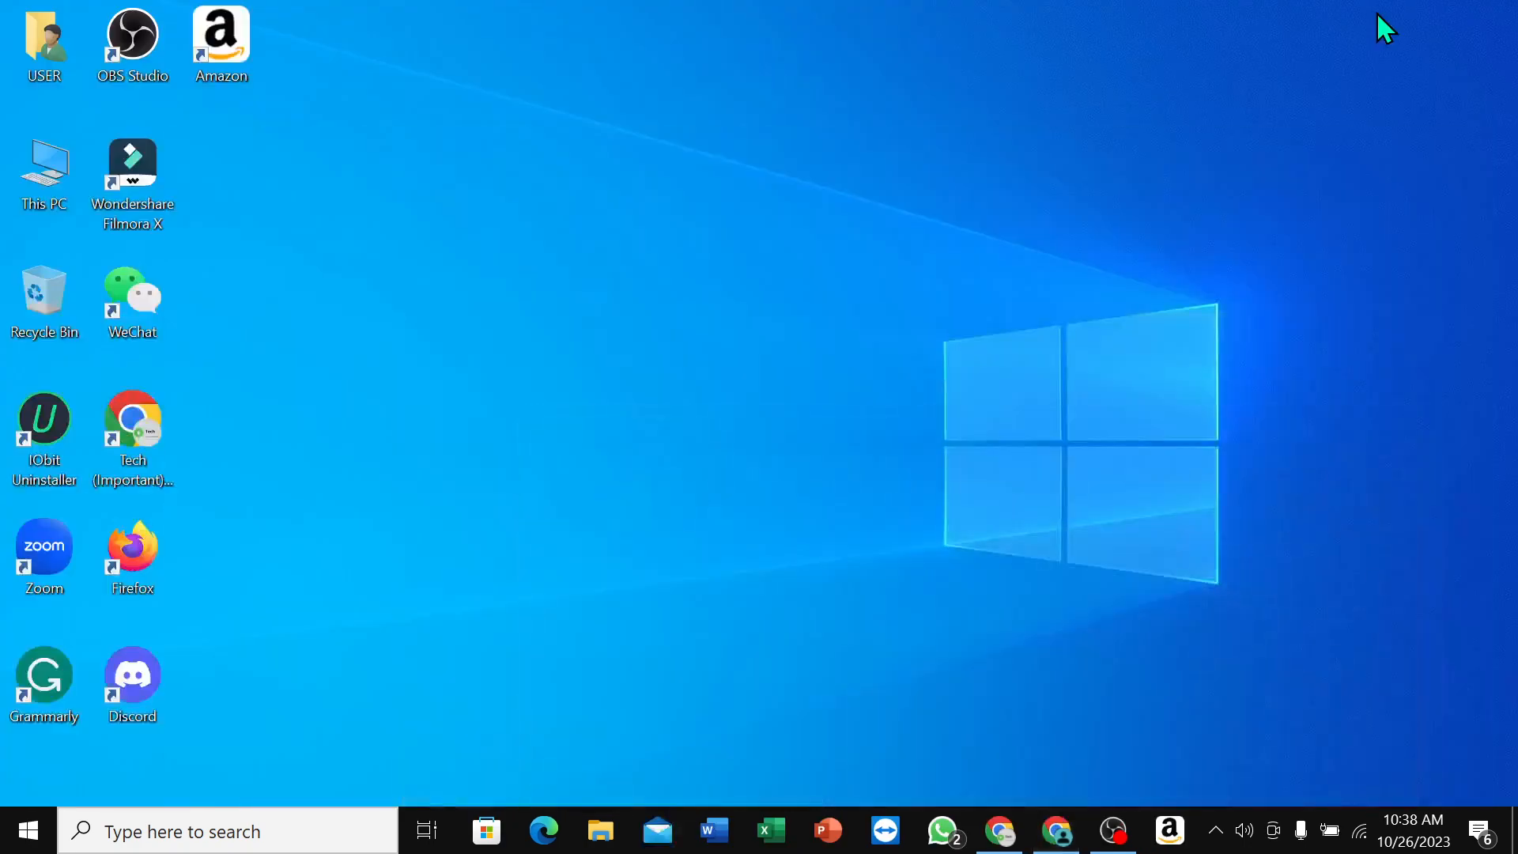
Drag the Amazon desktop icon to sit beside the Wondershare Filmora X icon
drag(220, 45, 248, 178)
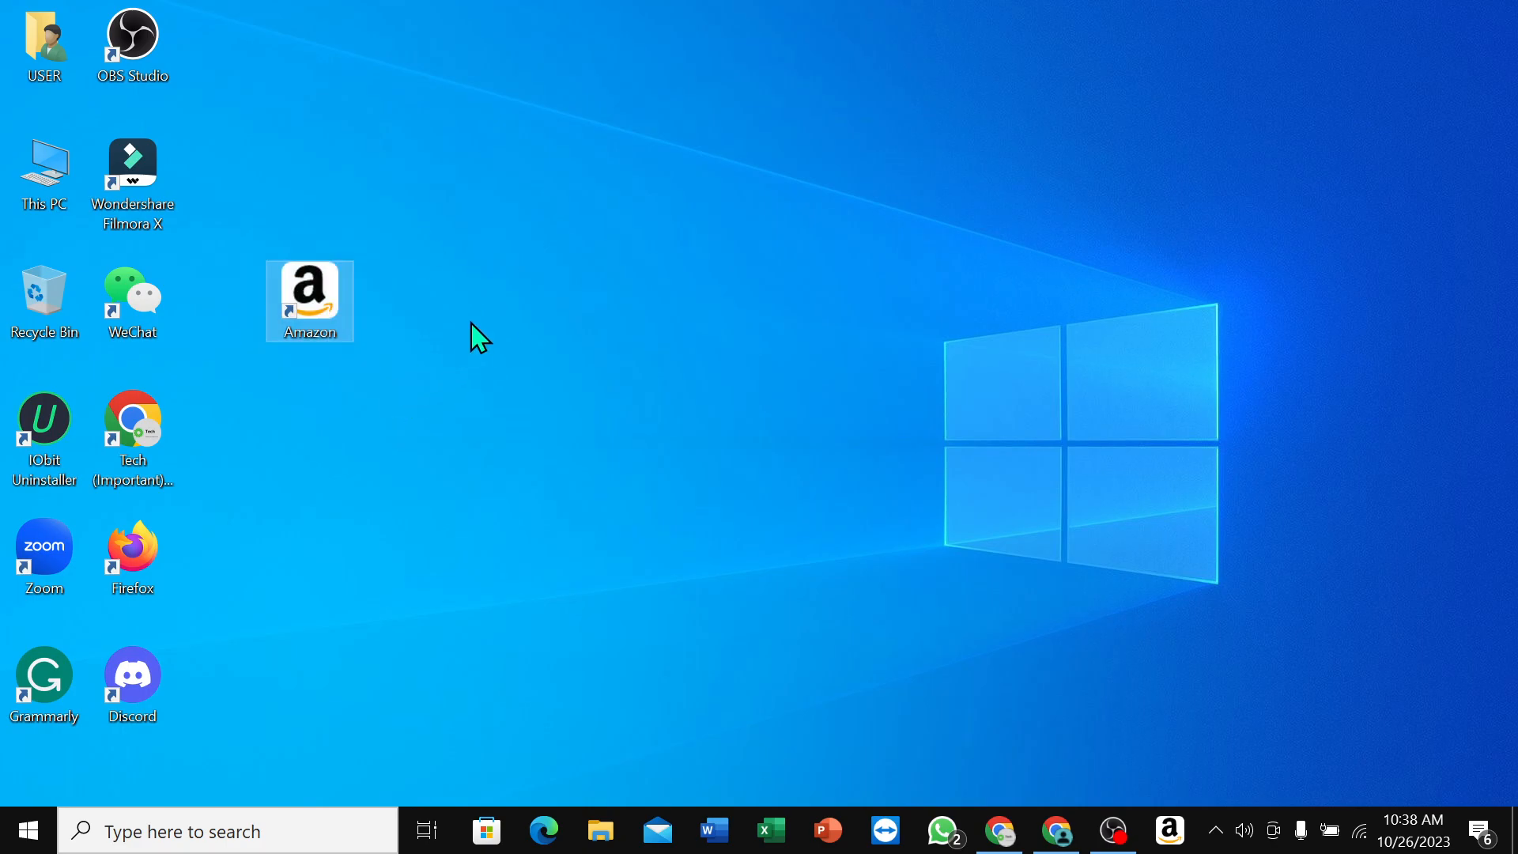
drag(310, 301, 221, 174)
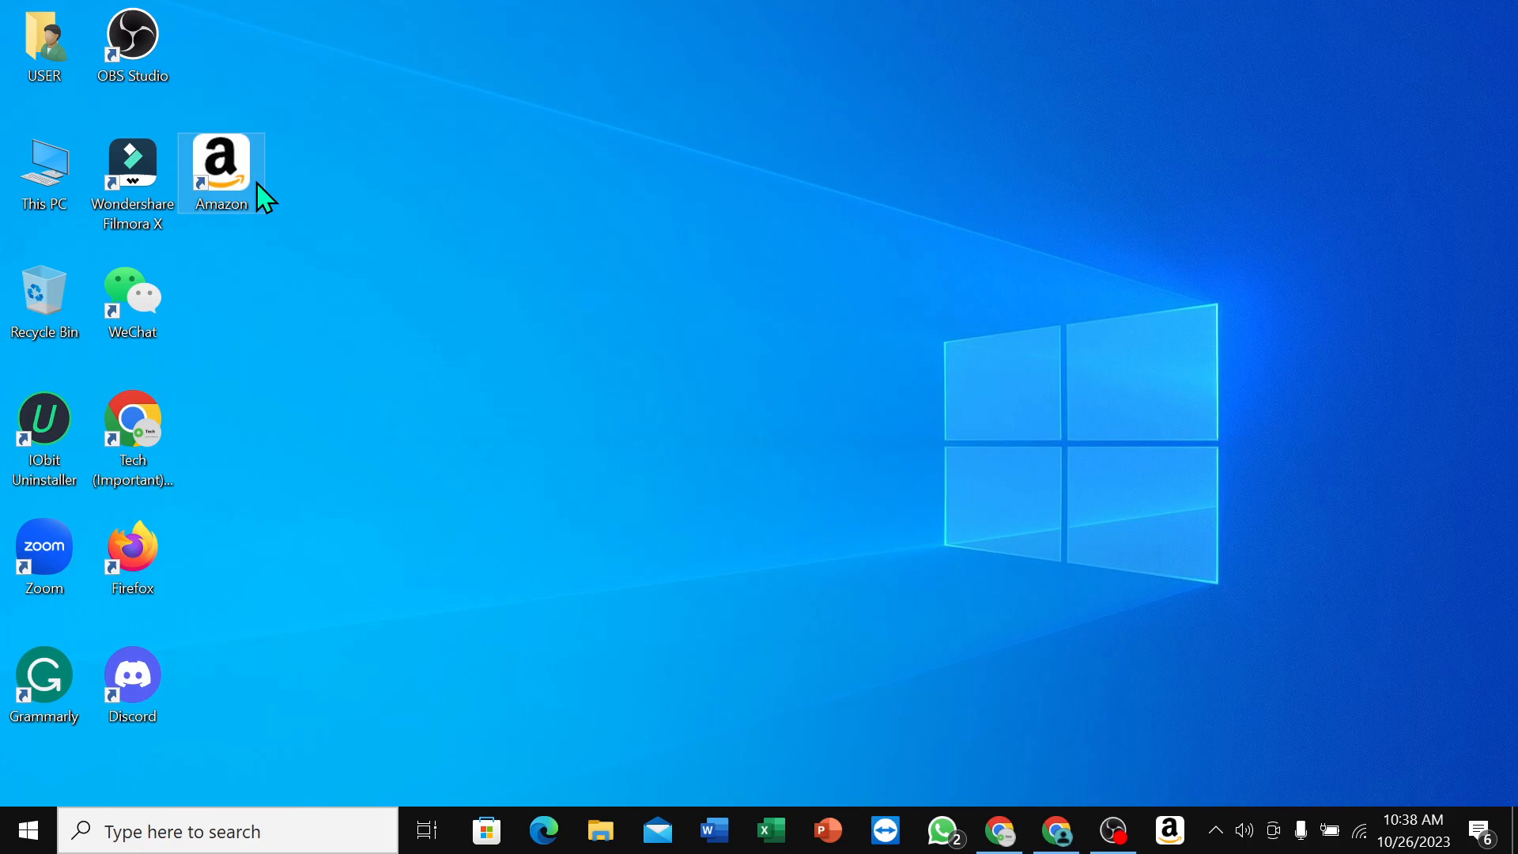